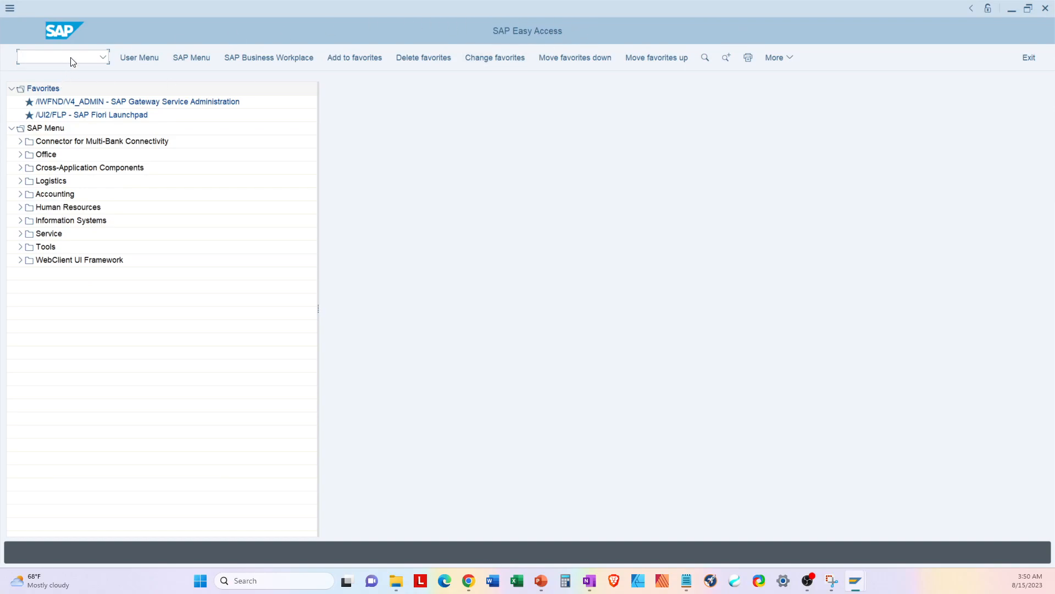
# Step: Start transaction VK12 to change condition records
pyautogui.write('vk12')
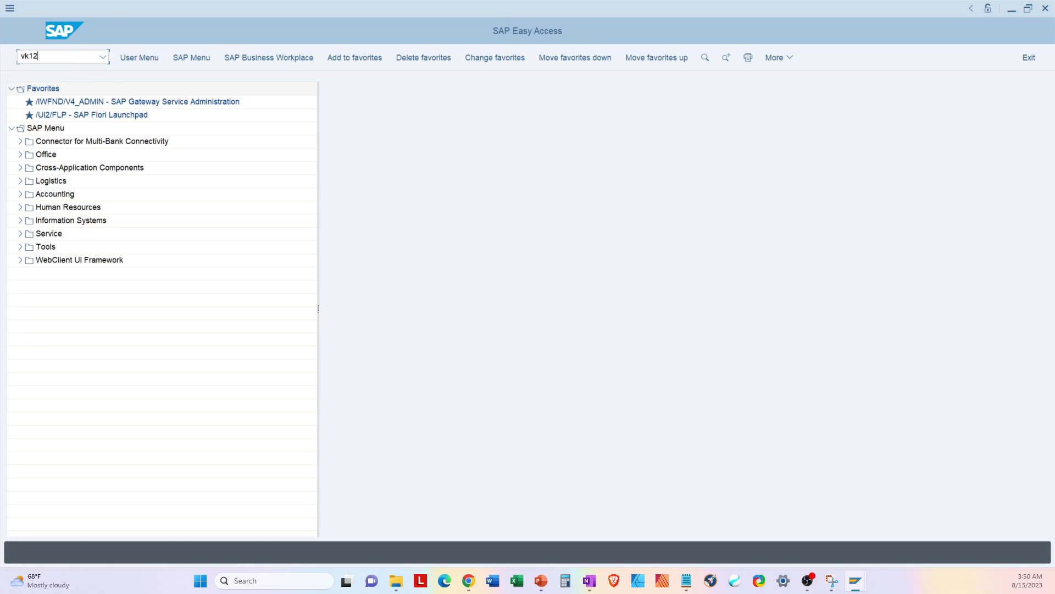
pyautogui.press('Enter')
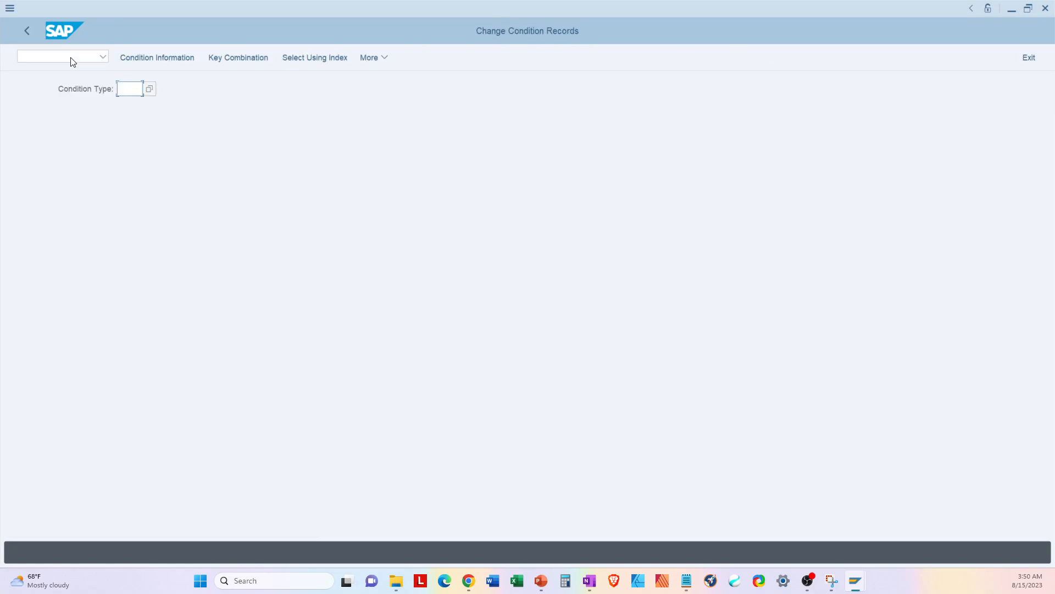
pyautogui.moveTo(79, 92)
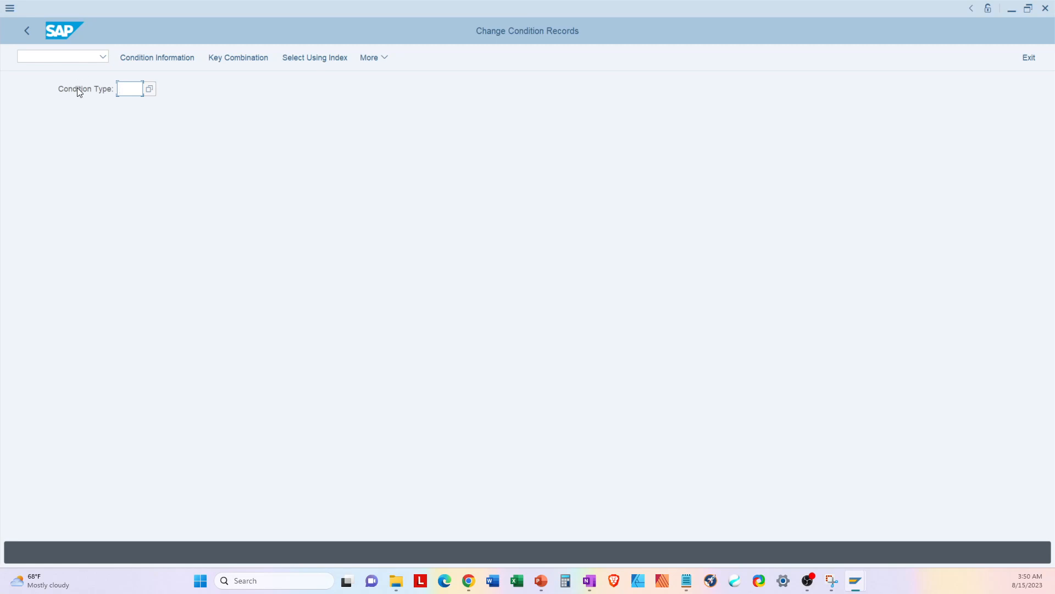
# Step: Enter condition type PR00, then browse and close the condition type list
pyautogui.click(131, 88)
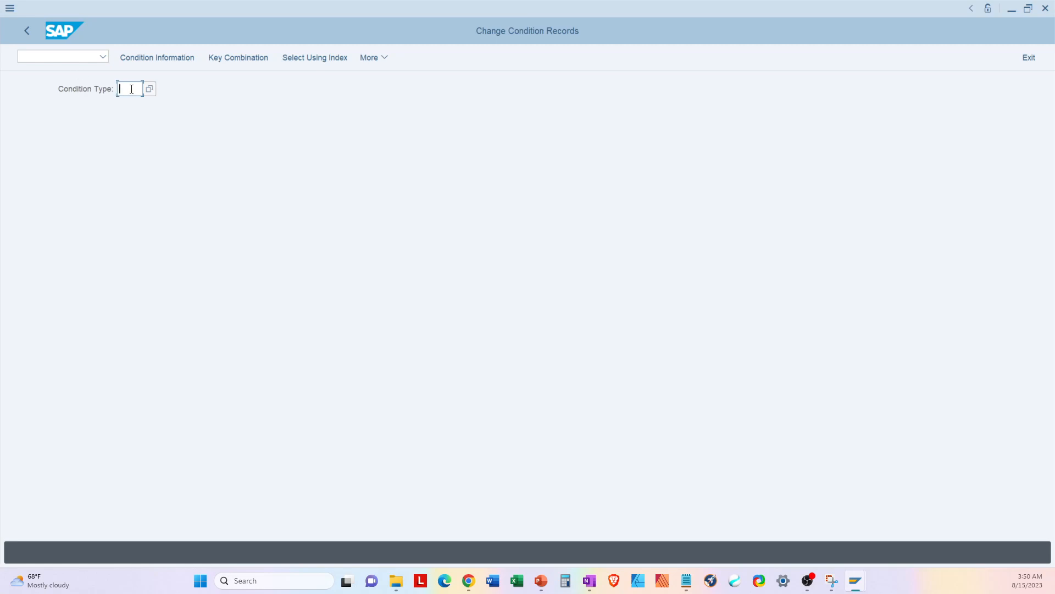
pyautogui.write('pr')
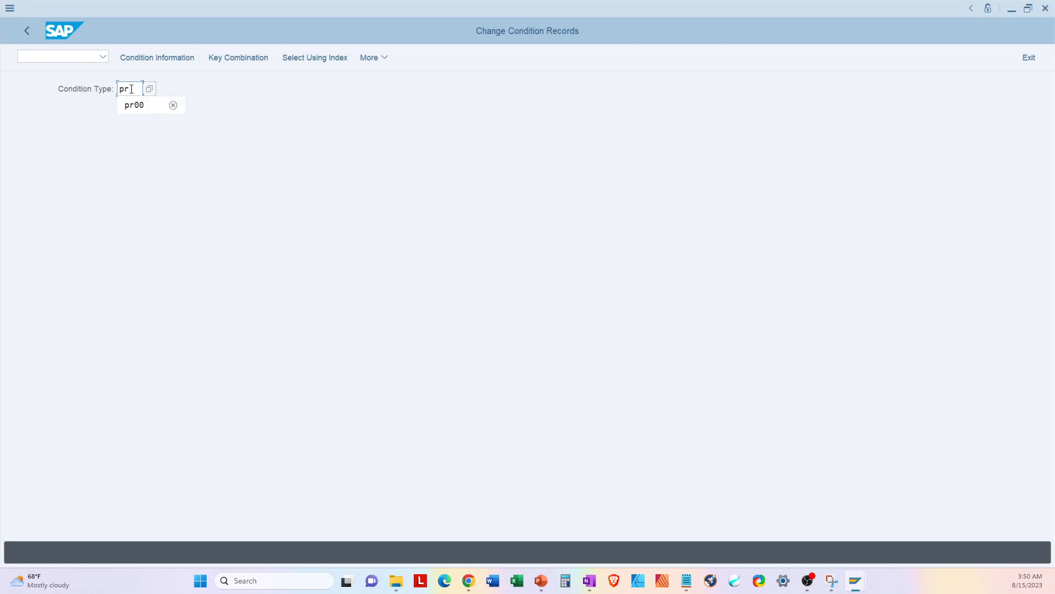
pyautogui.click(134, 105)
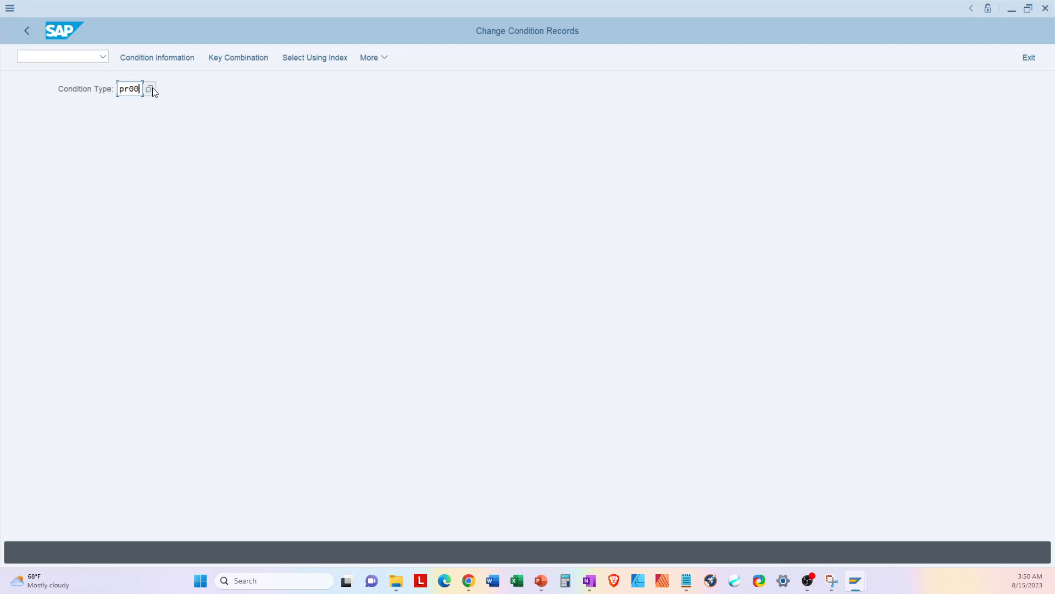
pyautogui.click(151, 89)
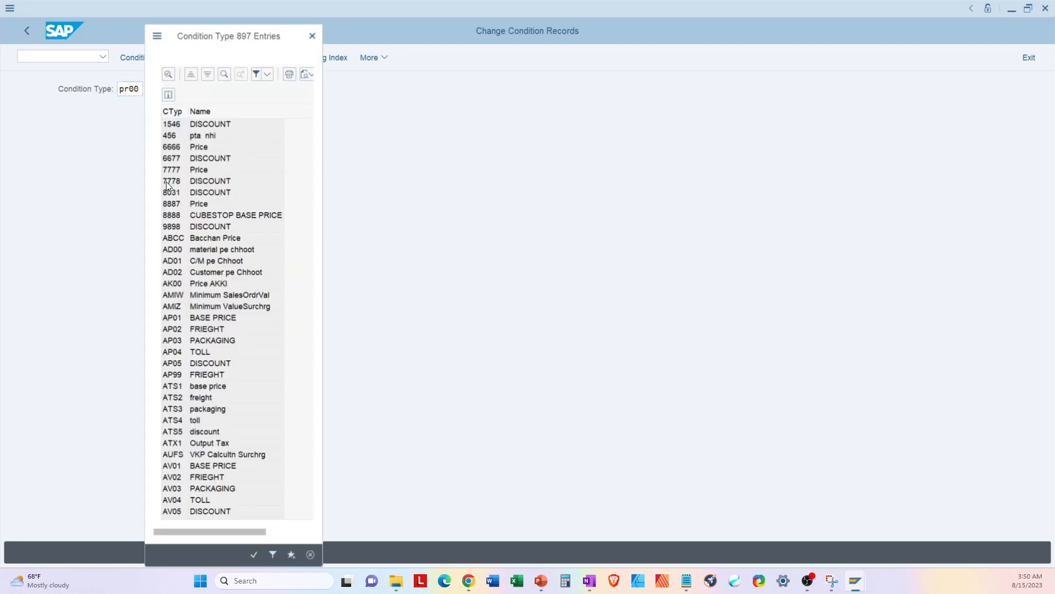
pyautogui.scroll(-3)
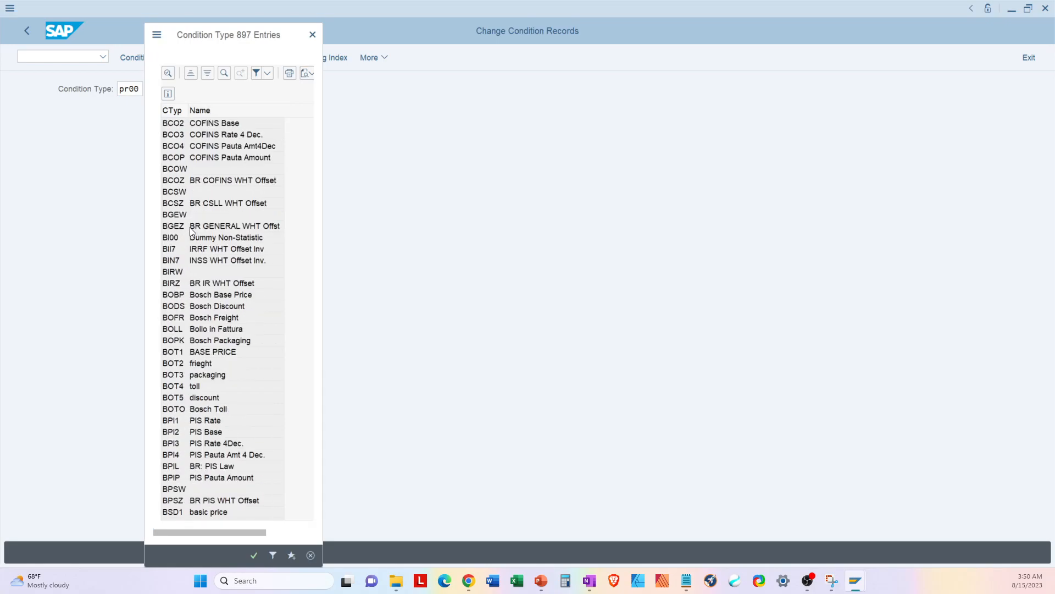
pyautogui.moveTo(312, 34)
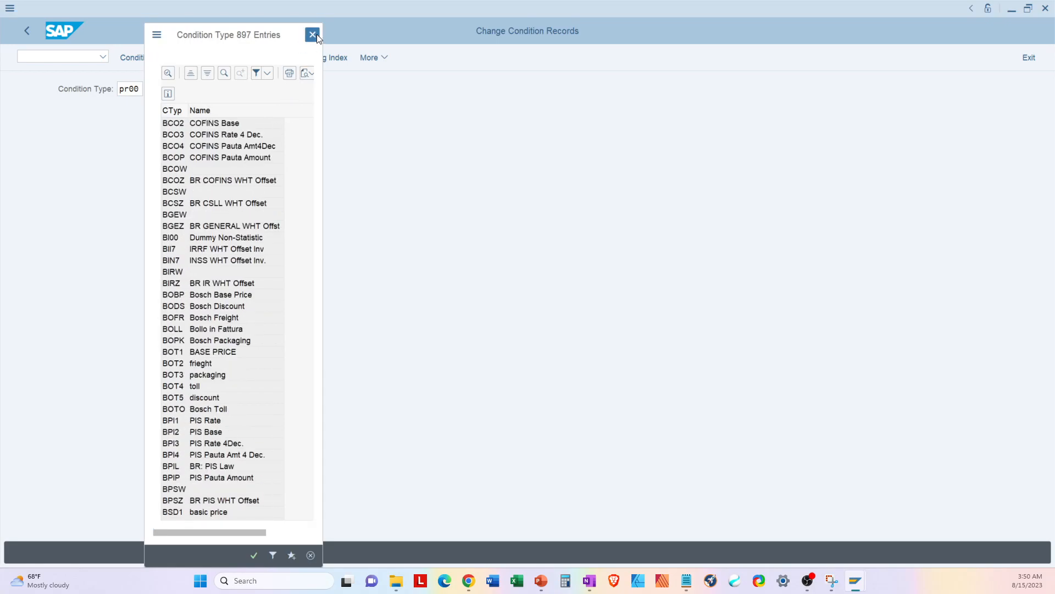
pyautogui.click(311, 34)
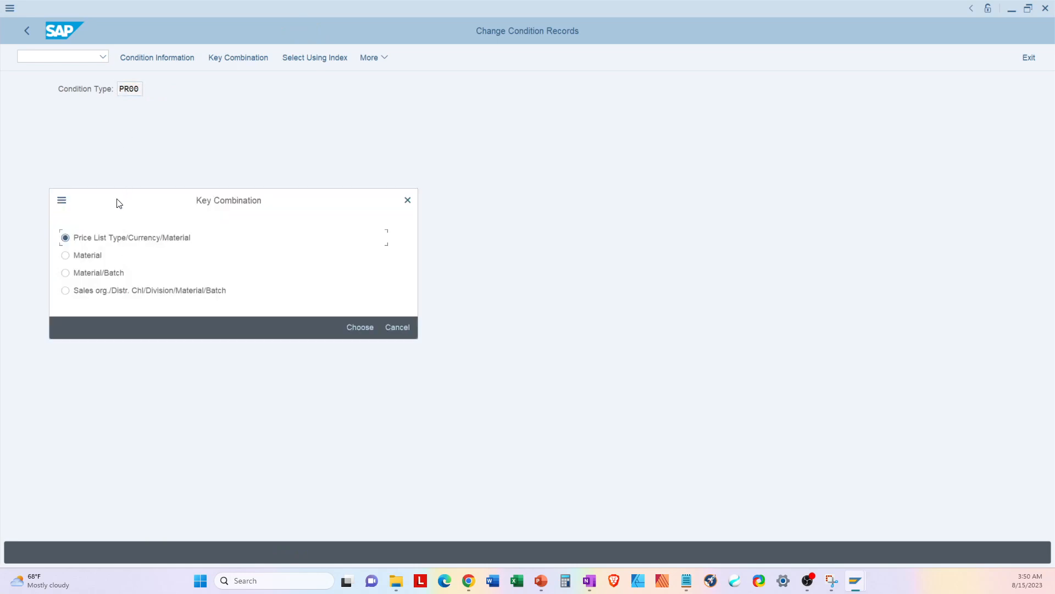
pyautogui.moveTo(158, 216)
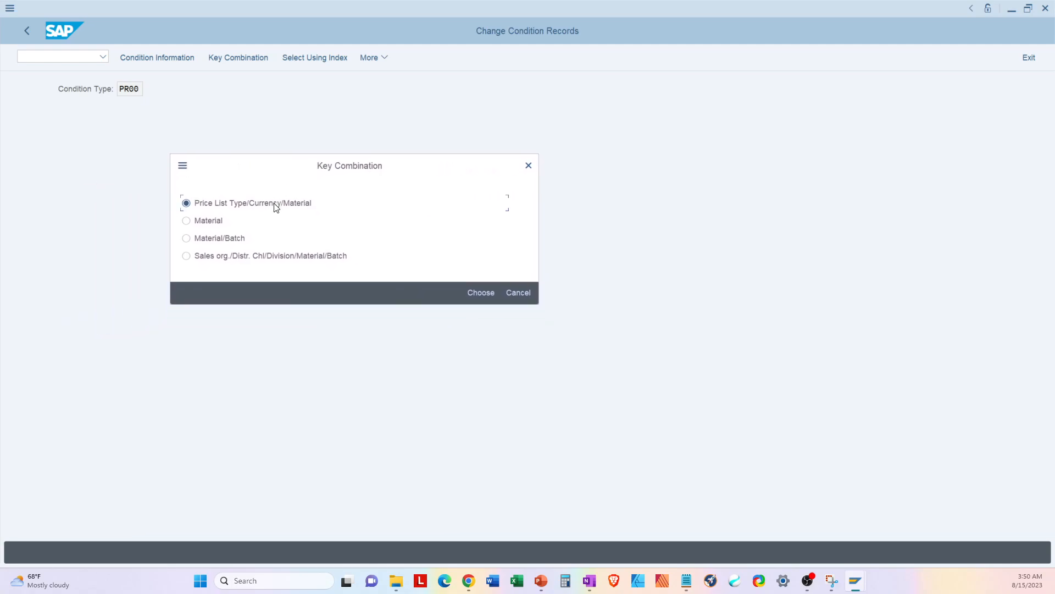
pyautogui.moveTo(198, 210)
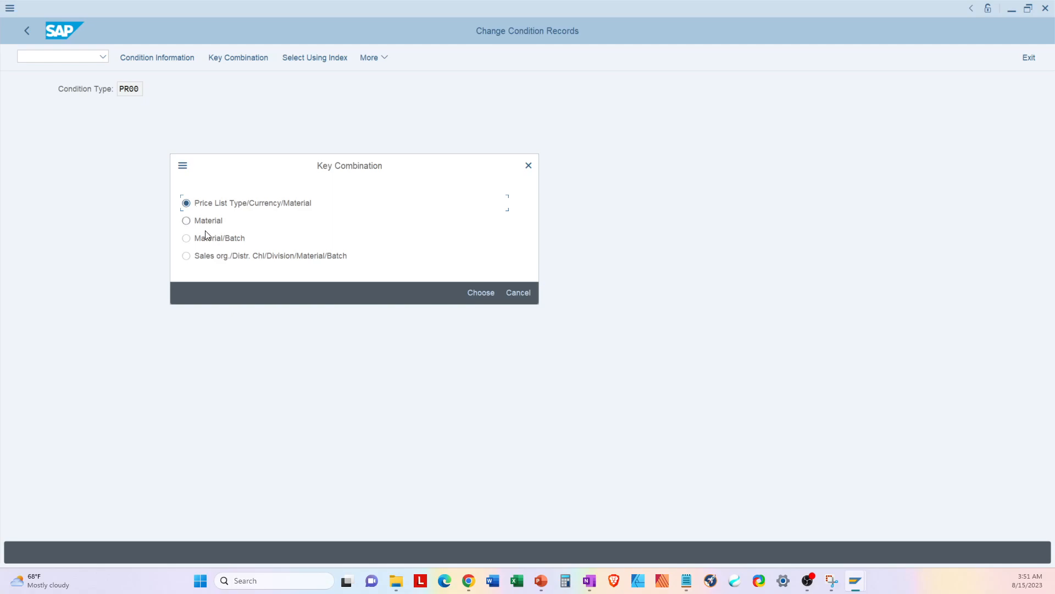
pyautogui.moveTo(339, 165)
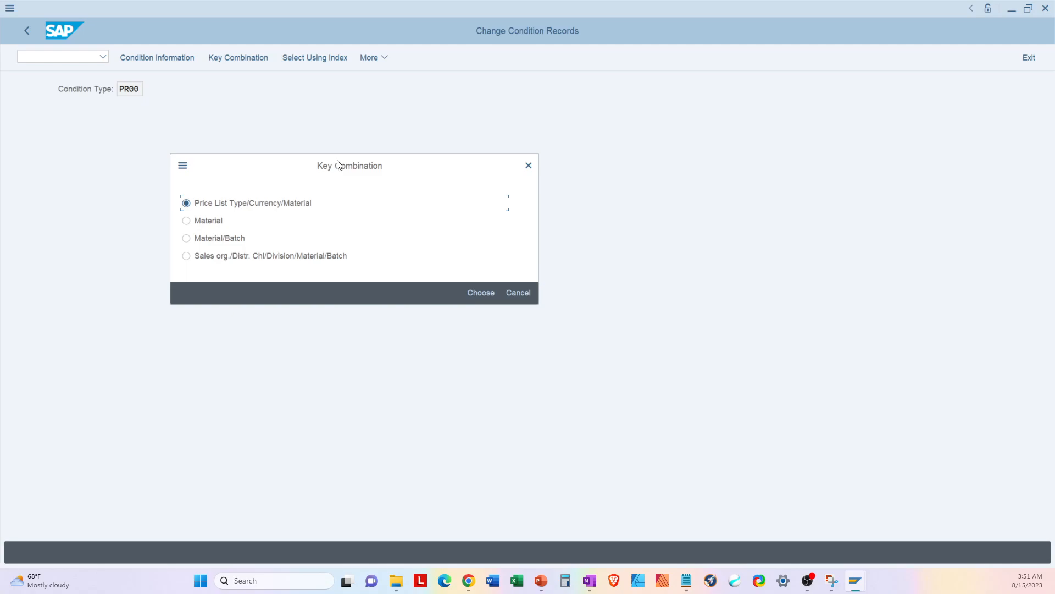
# Step: Choose the Material key combination for the PR00 records
pyautogui.click(186, 220)
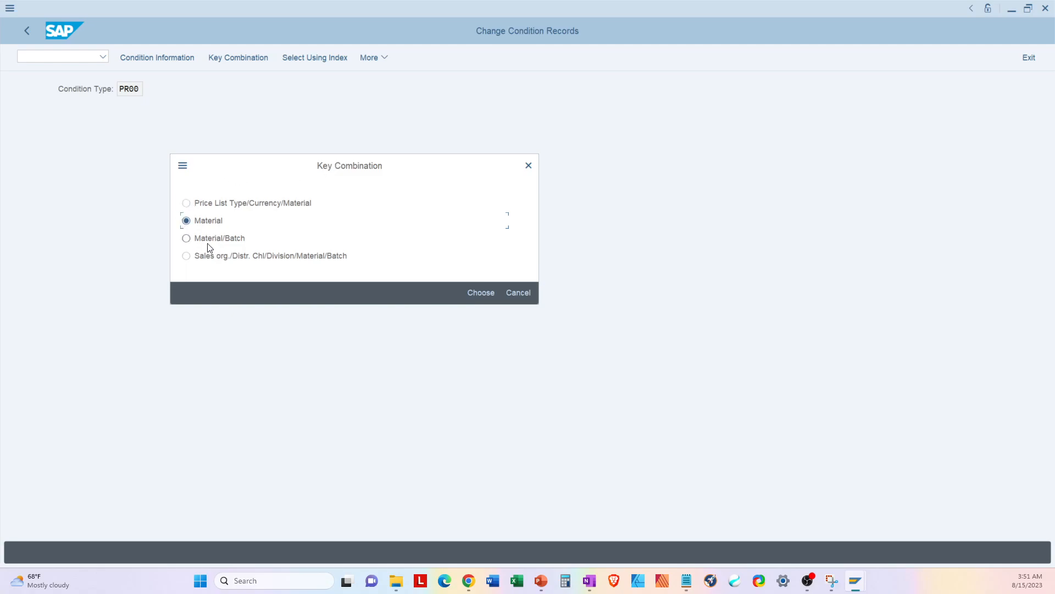
pyautogui.moveTo(452, 281)
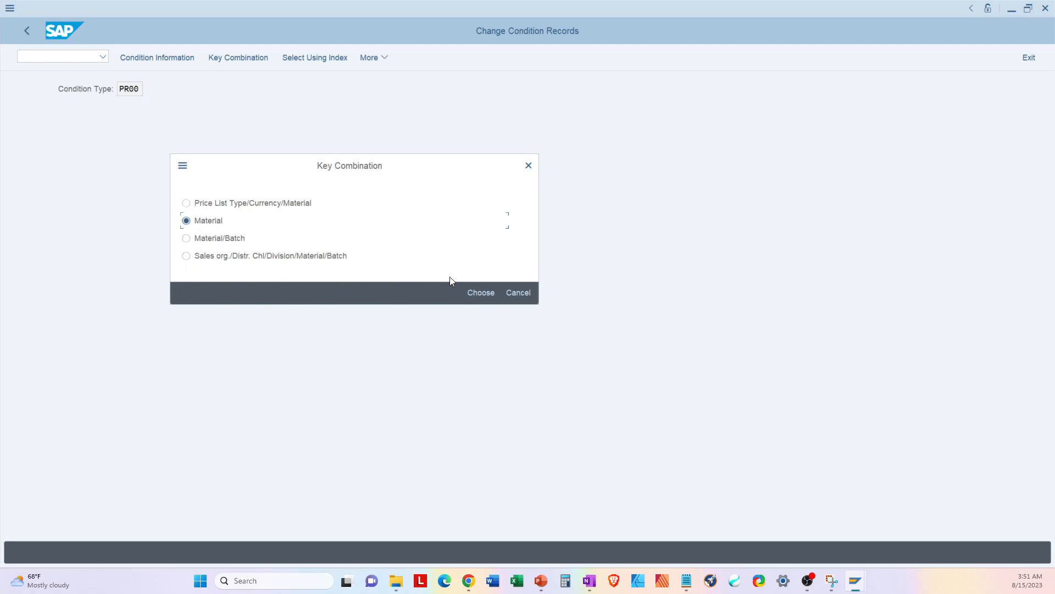
pyautogui.click(481, 293)
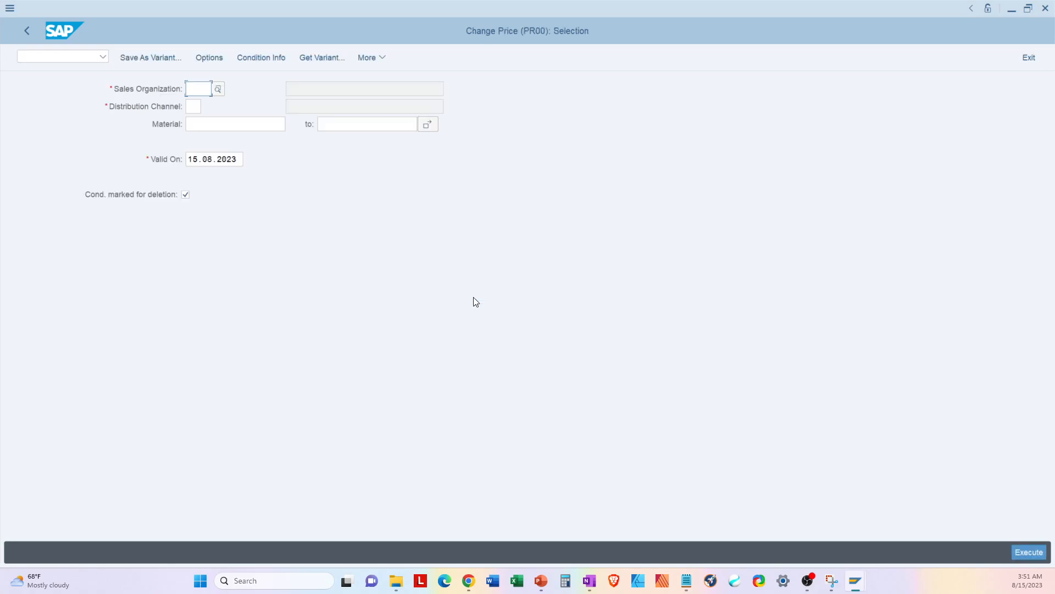
# Step: Enter sales org 1710, distribution channel 10 and material 50020192 as selection criteria
pyautogui.click(198, 88)
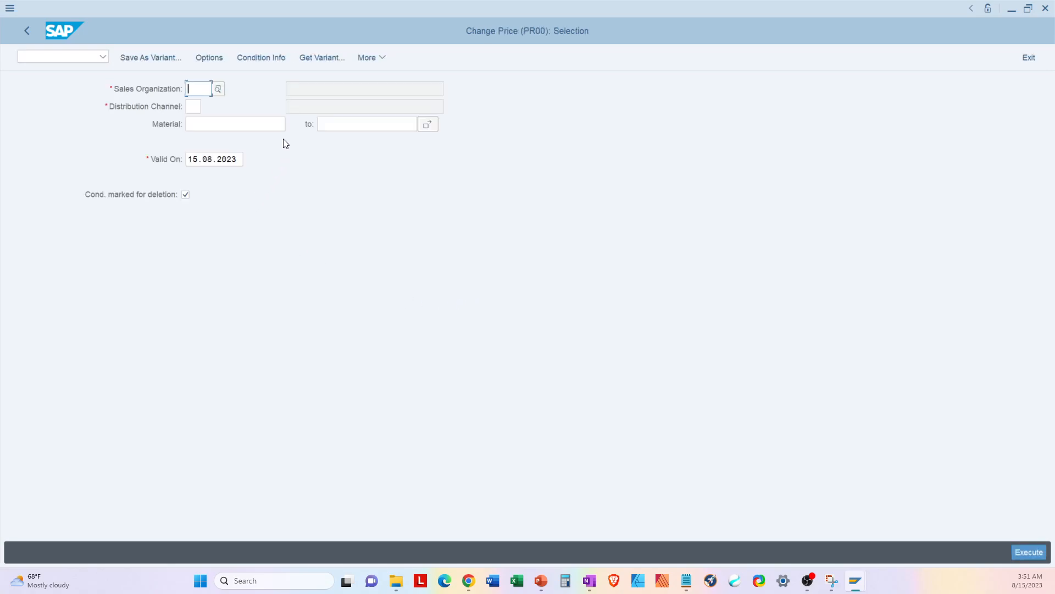
pyautogui.write('1710')
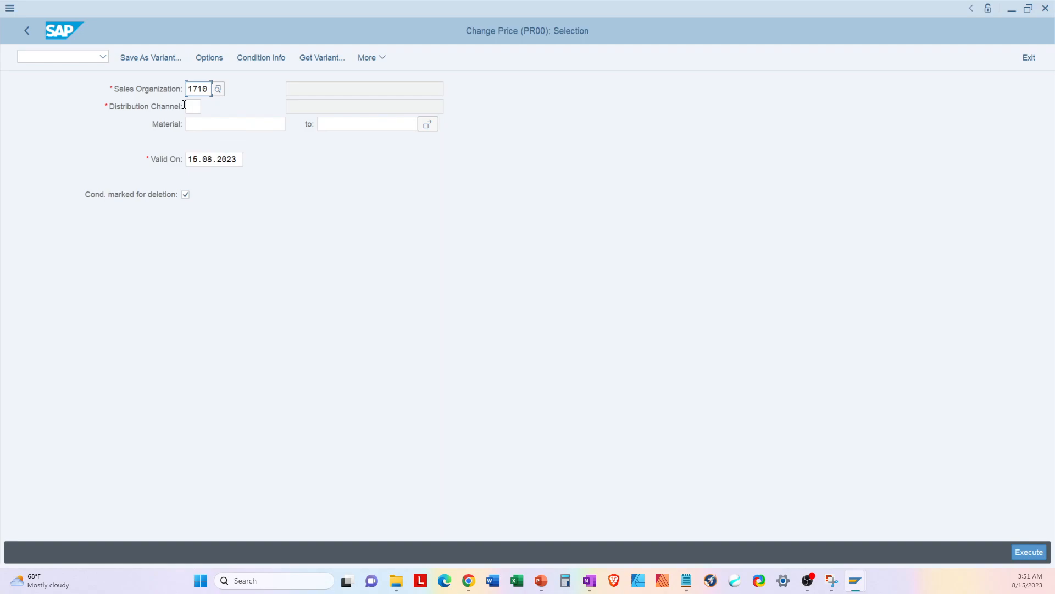
pyautogui.write('10')
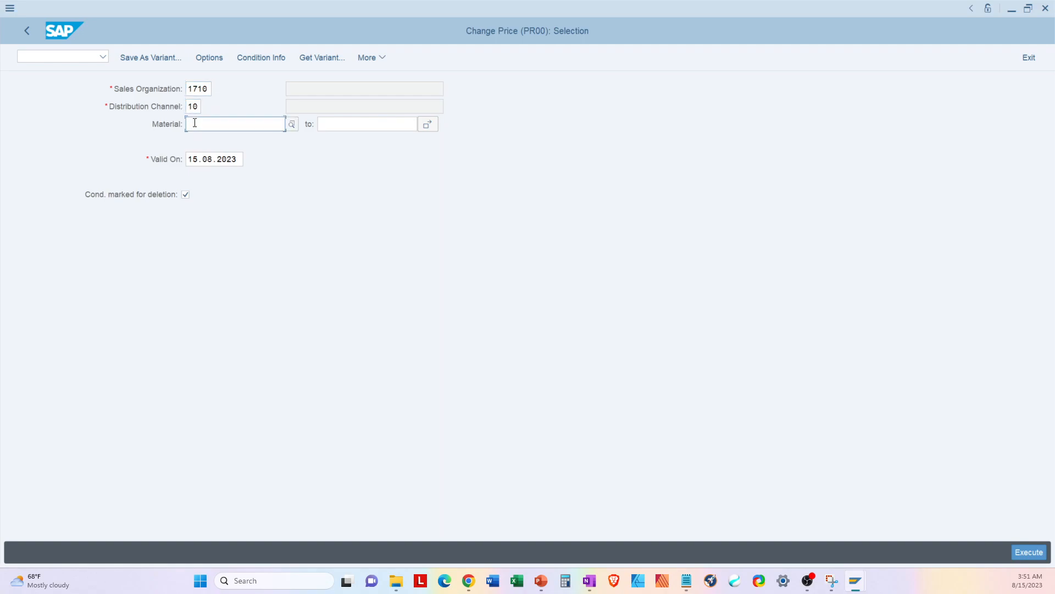
pyautogui.write('50020192')
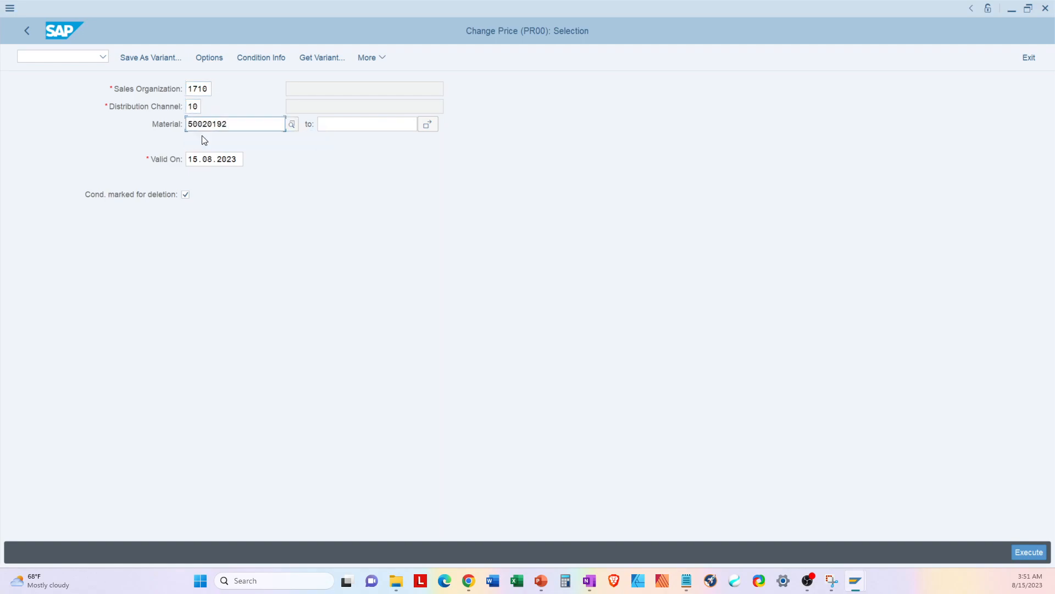
pyautogui.click(214, 159)
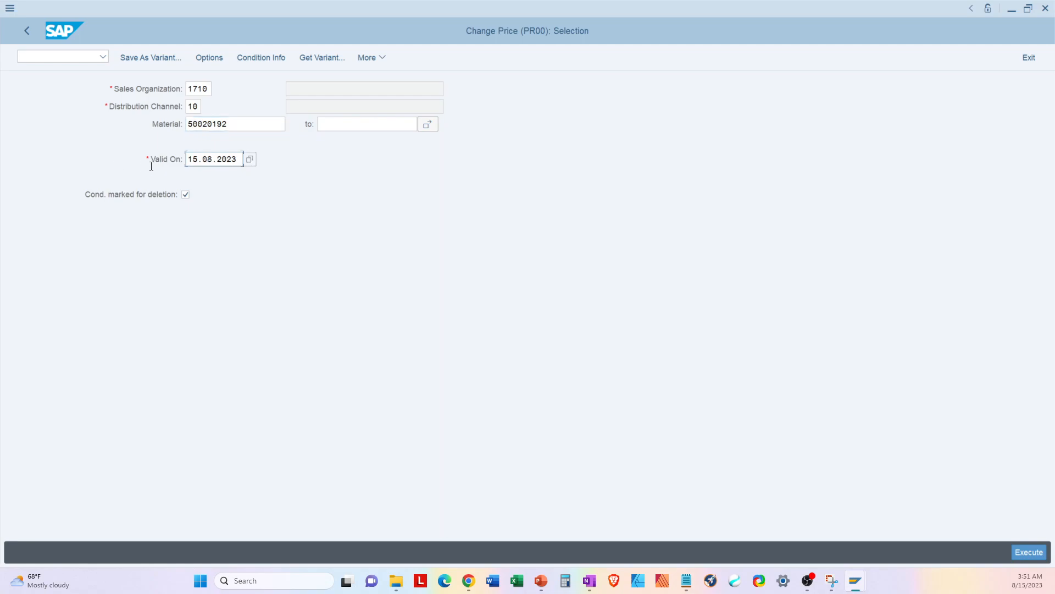
pyautogui.moveTo(255, 165)
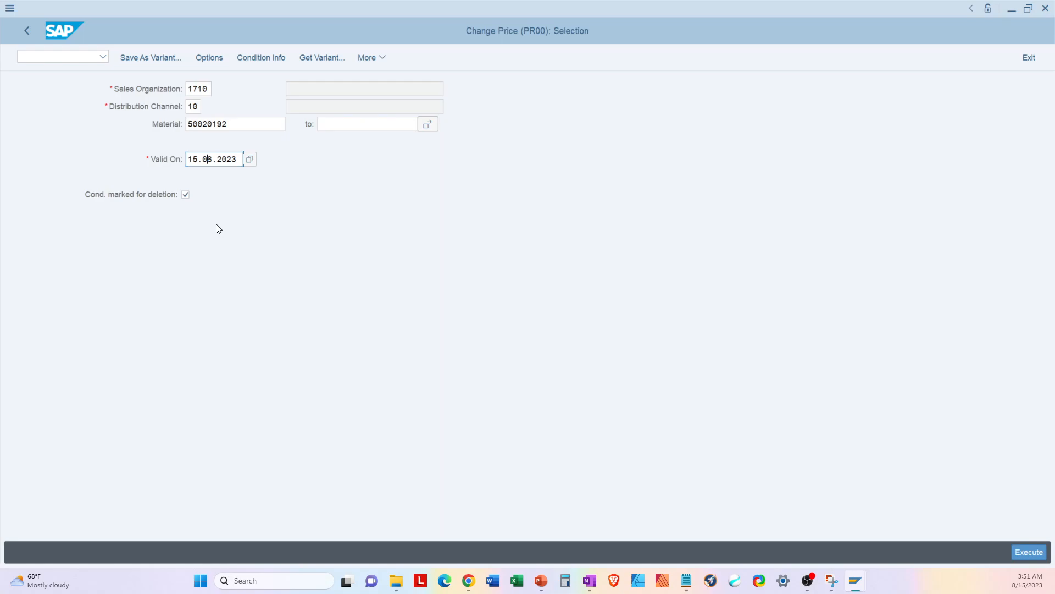
pyautogui.moveTo(102, 198)
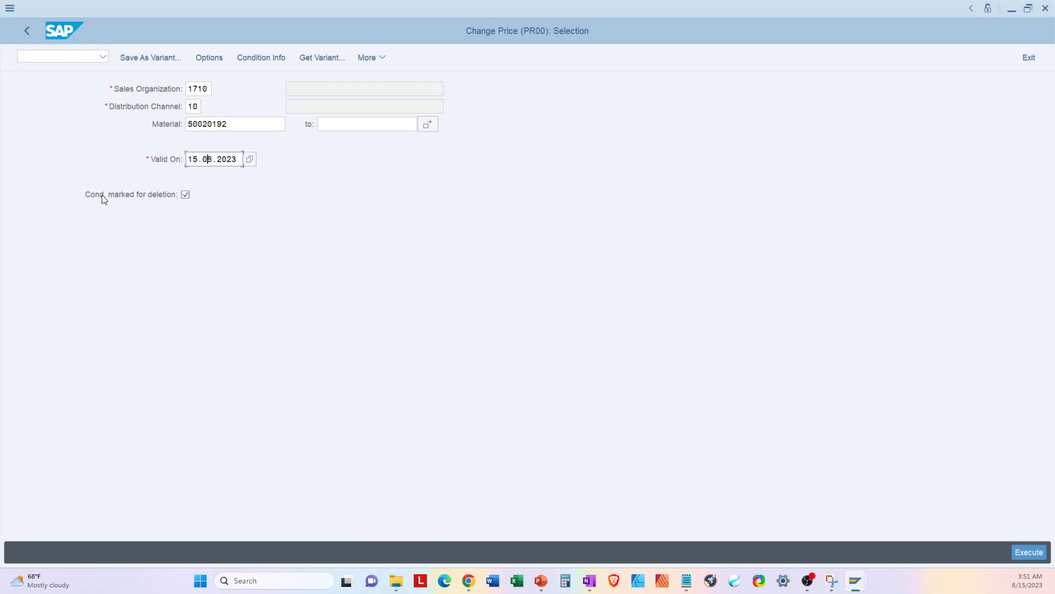
pyautogui.moveTo(132, 197)
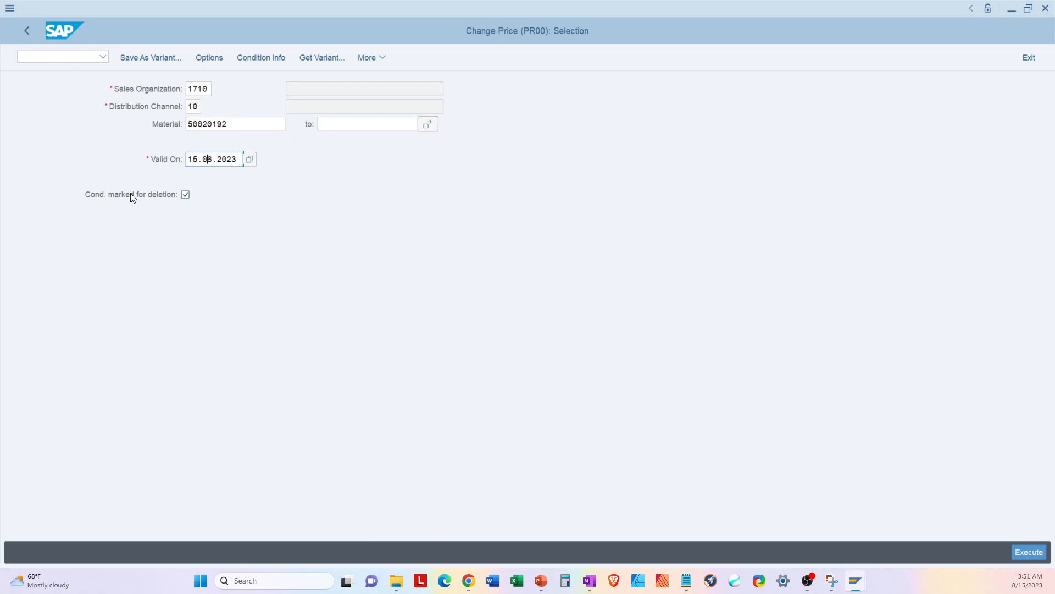
pyautogui.moveTo(187, 204)
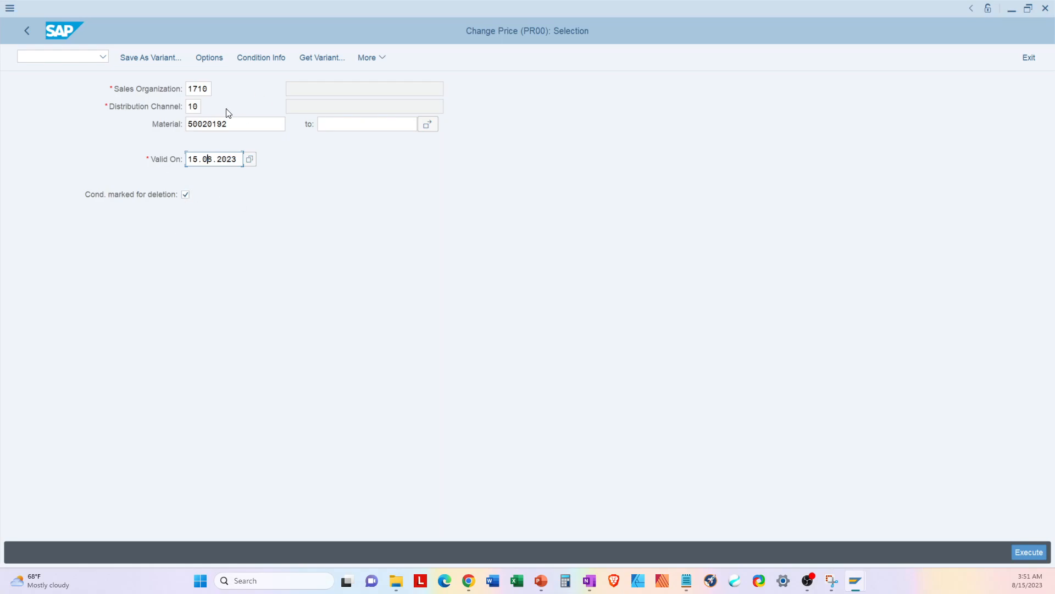
pyautogui.moveTo(505, 363)
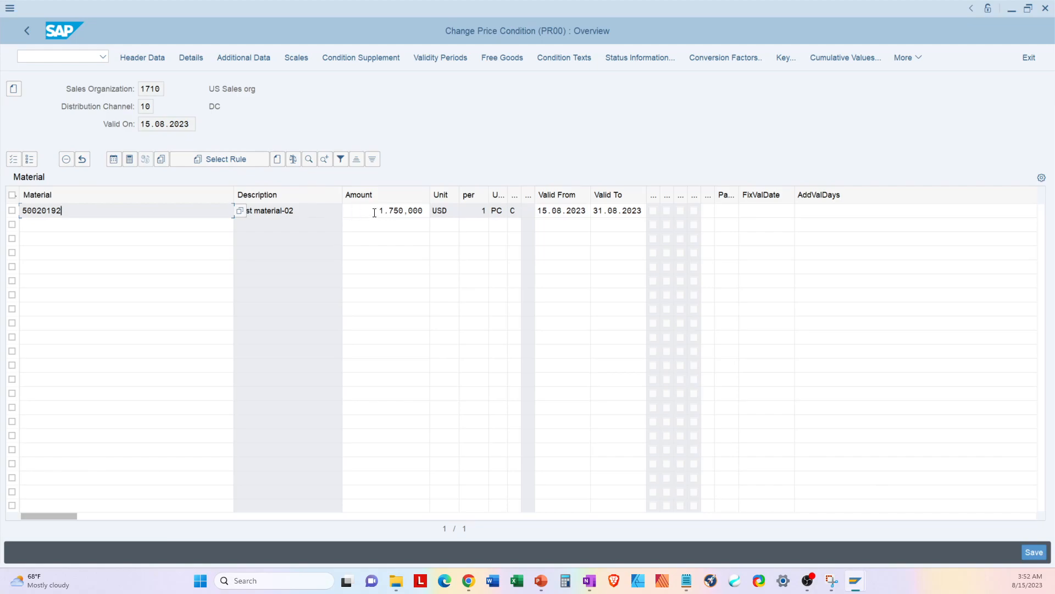
# Step: Replace material 50020192's 1,750 amount with 2,456 USD
pyautogui.click(380, 211)
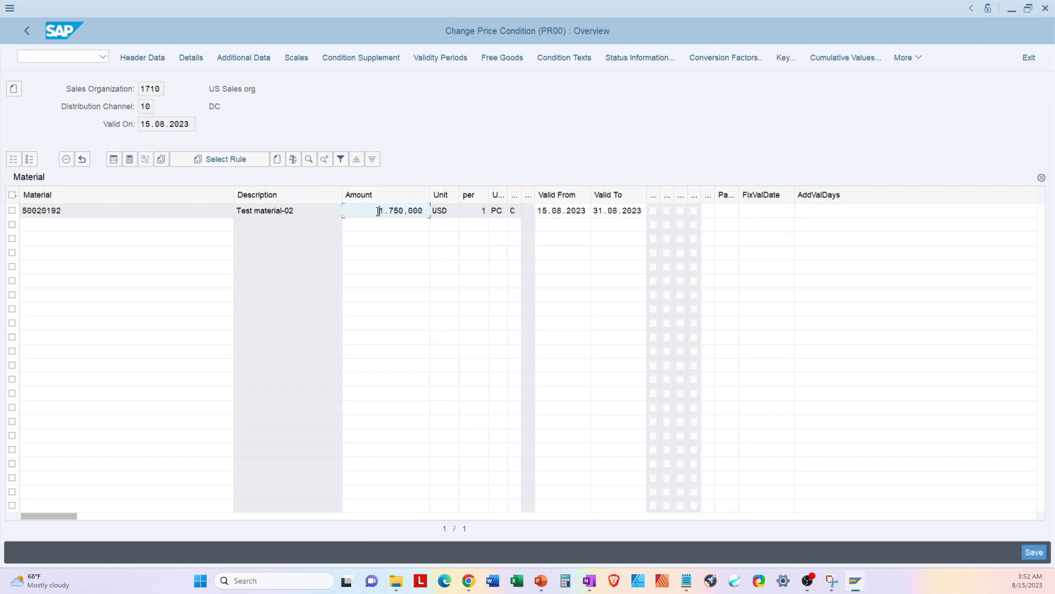
pyautogui.press('Delete')
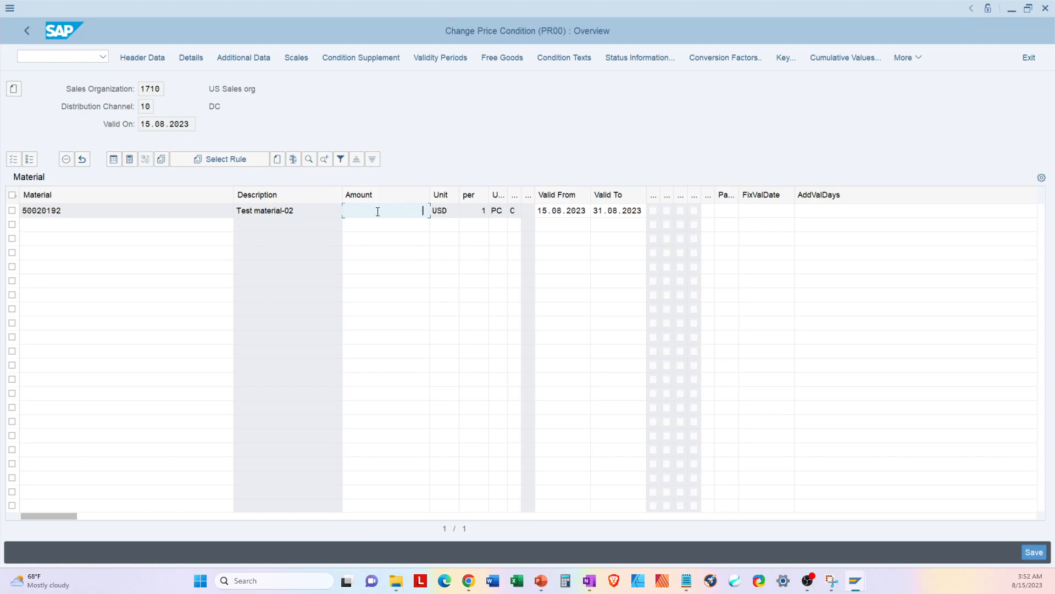
pyautogui.write('24')
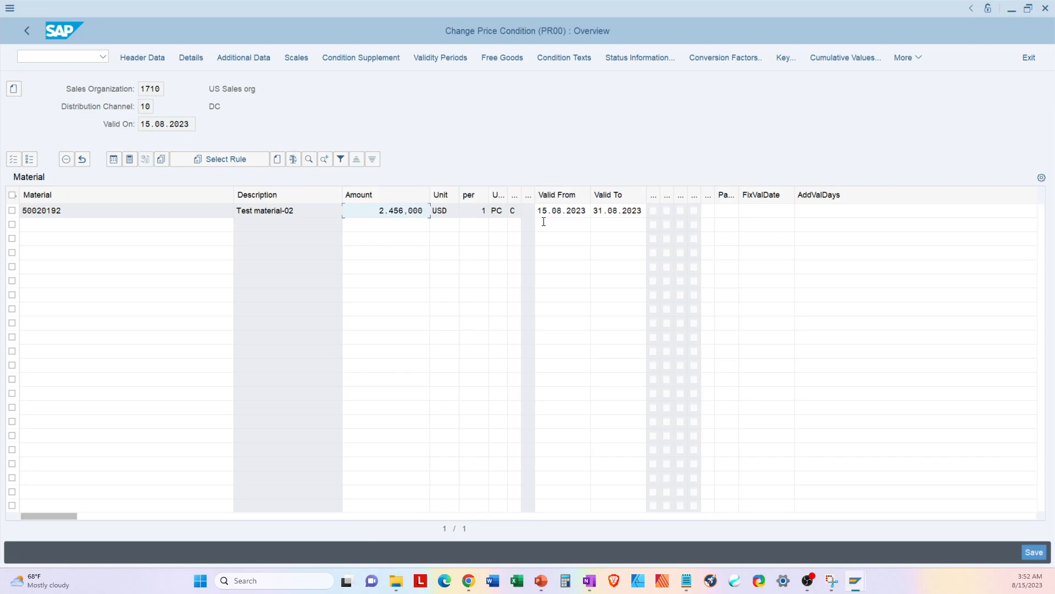
pyautogui.moveTo(580, 44)
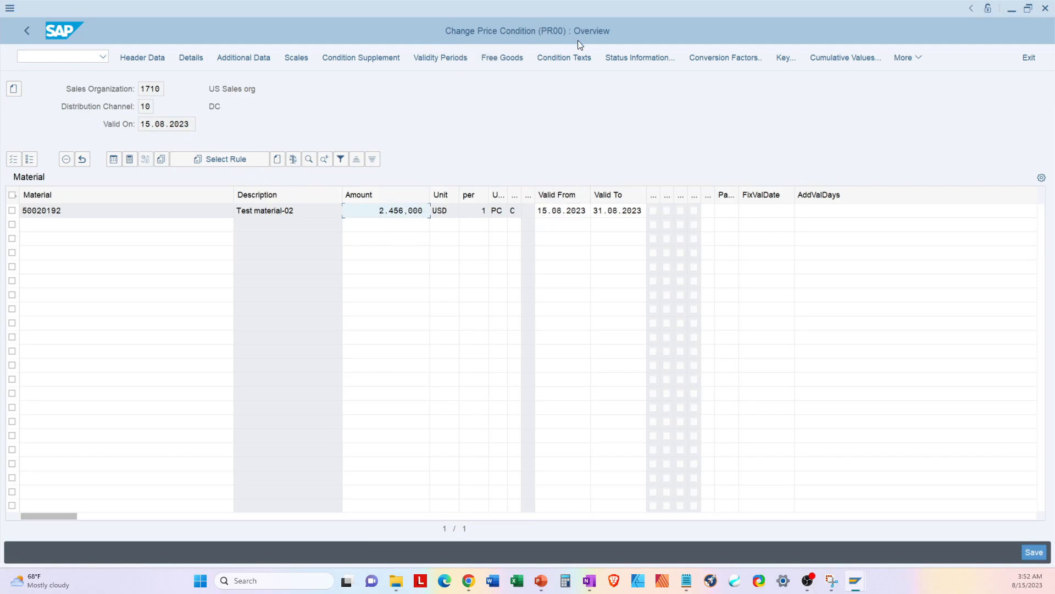
pyautogui.moveTo(169, 104)
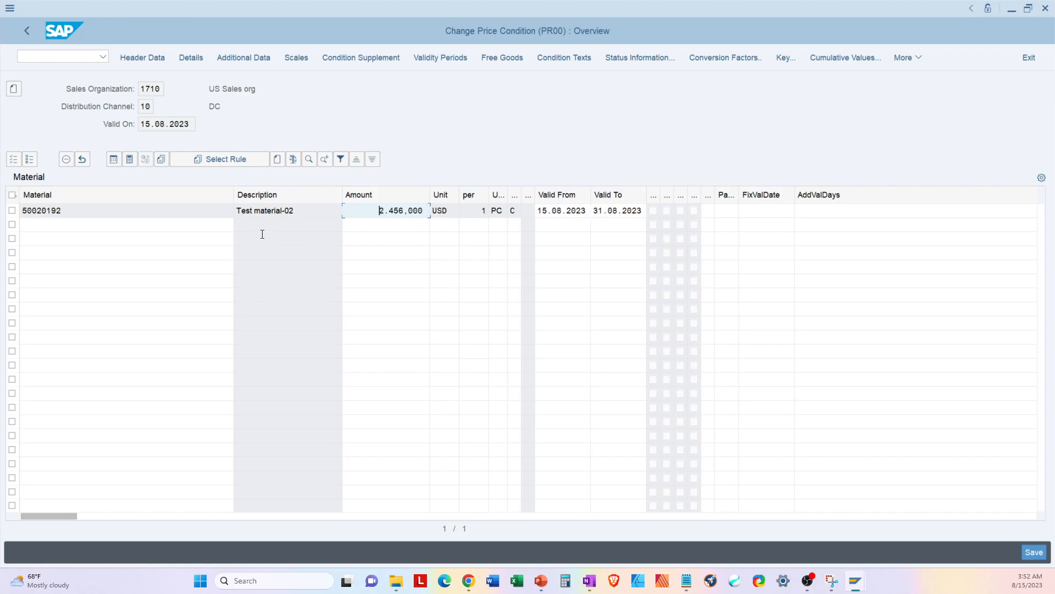
pyautogui.moveTo(420, 255)
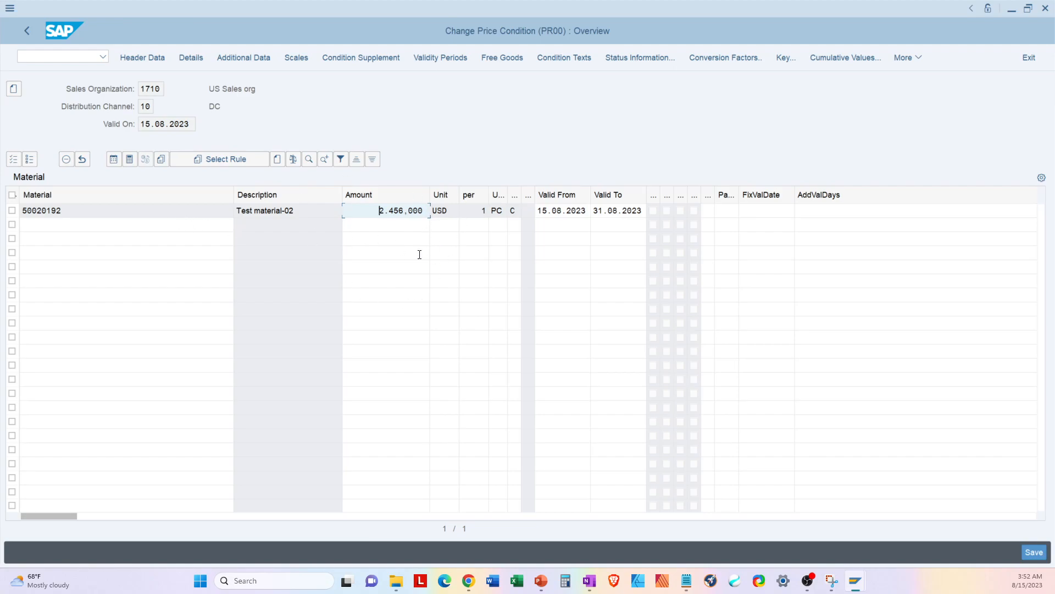
pyautogui.moveTo(309, 216)
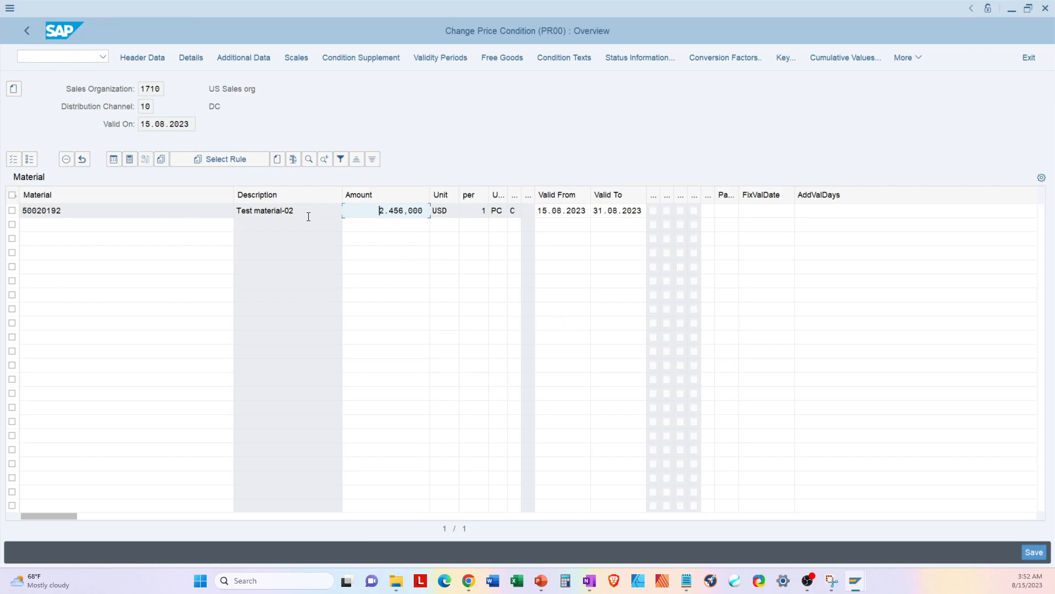
pyautogui.moveTo(1034, 553)
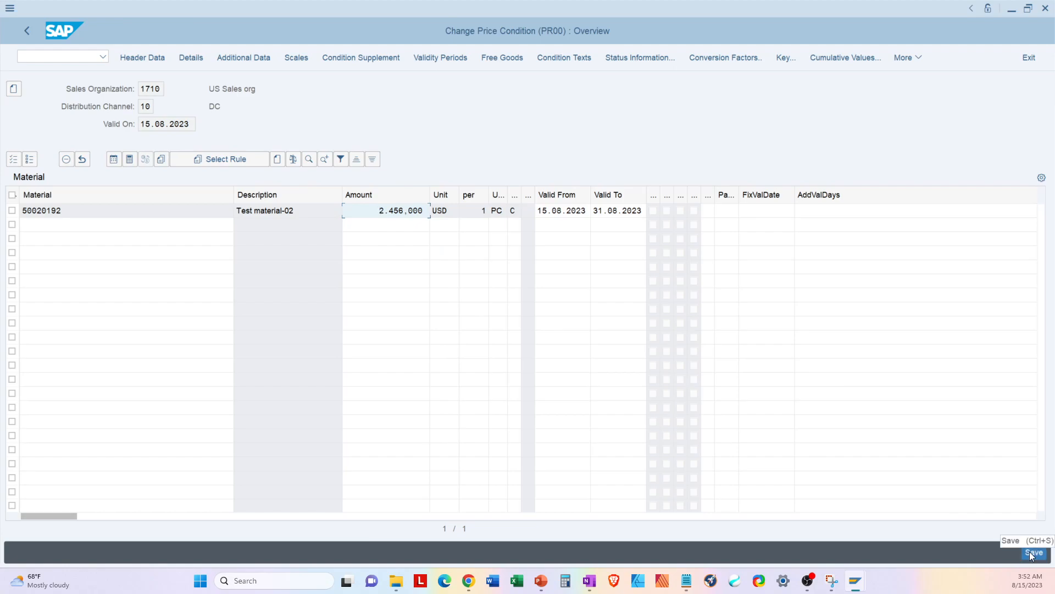
# Step: Save the 2,456 USD price and re-execute the selection to verify it
pyautogui.click(1034, 553)
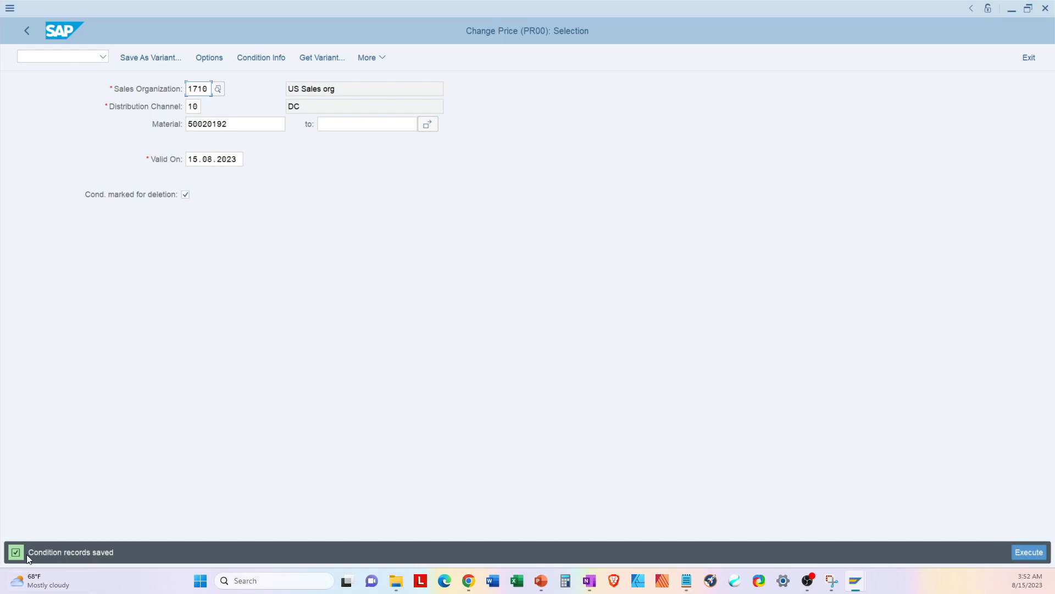
pyautogui.moveTo(109, 557)
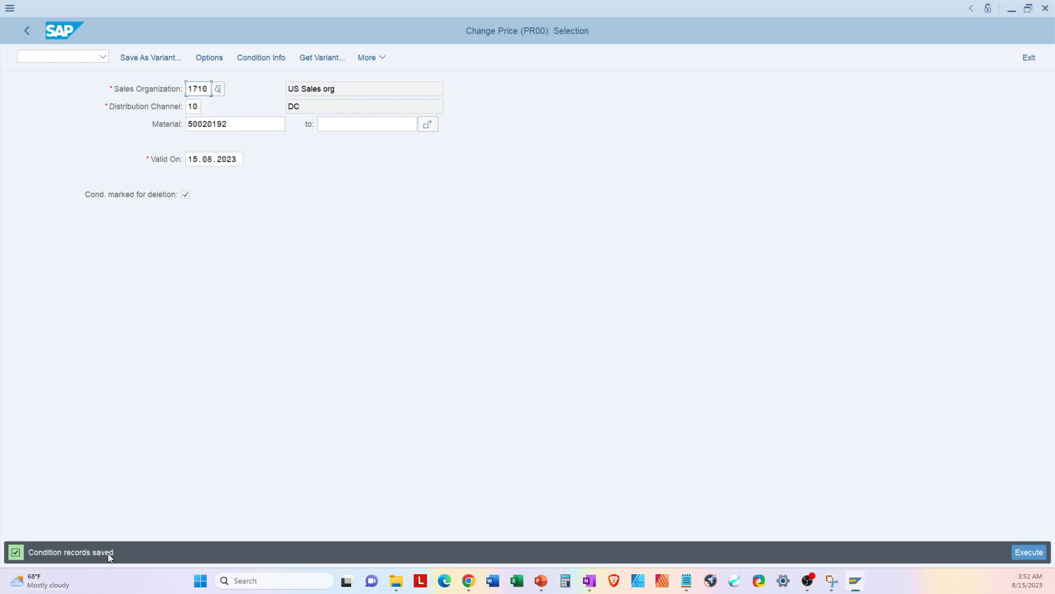
pyautogui.moveTo(265, 396)
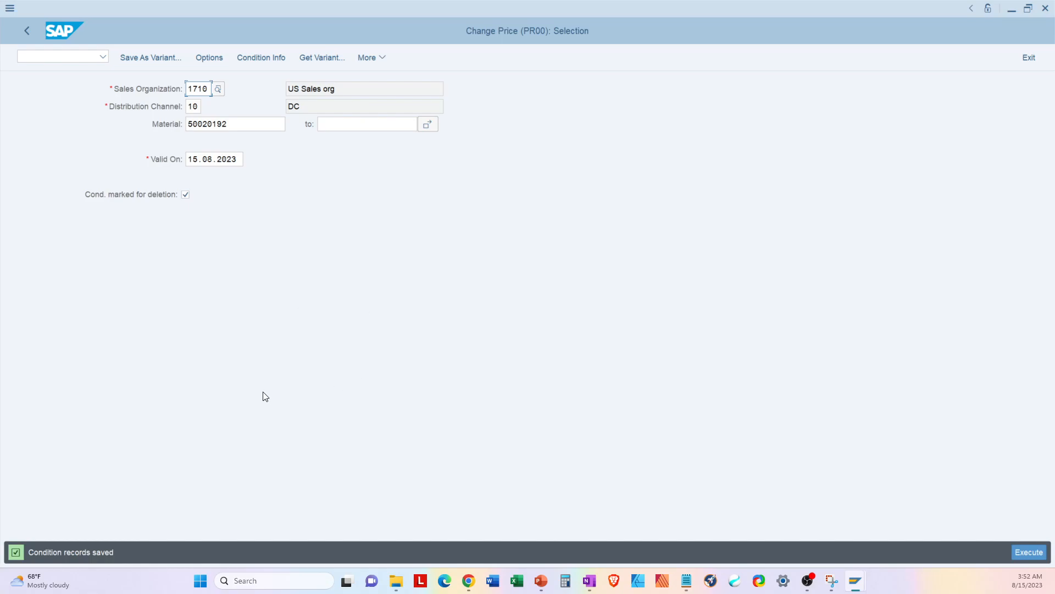
pyautogui.moveTo(121, 281)
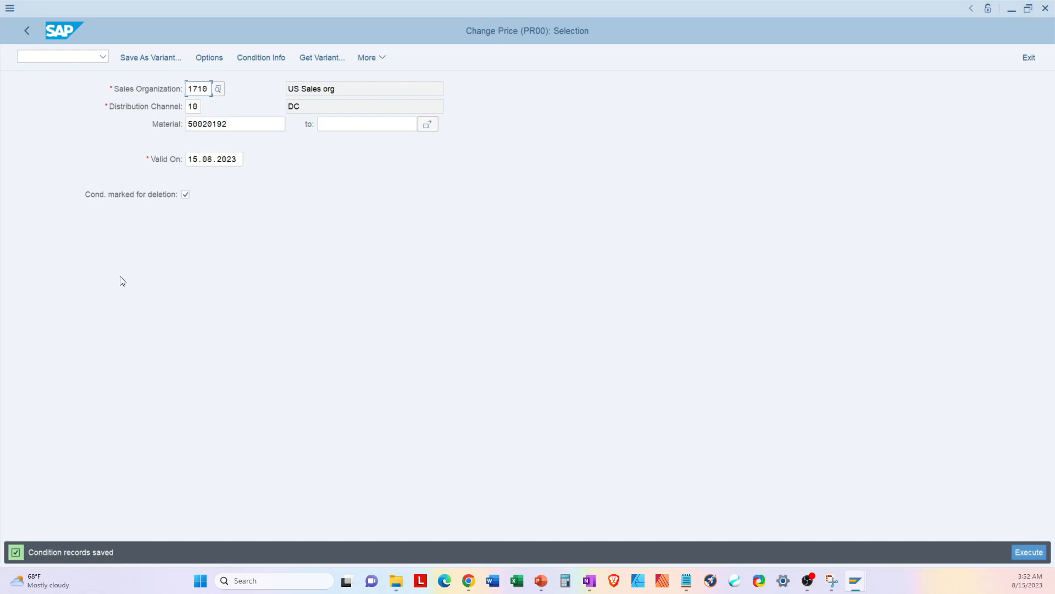
pyautogui.moveTo(238, 205)
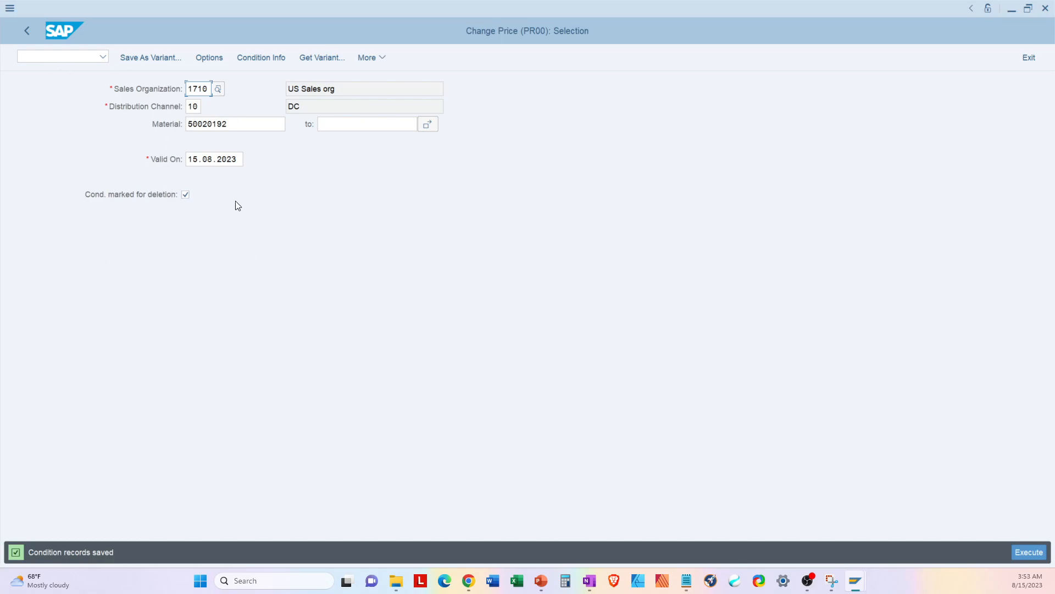
pyautogui.moveTo(1006, 499)
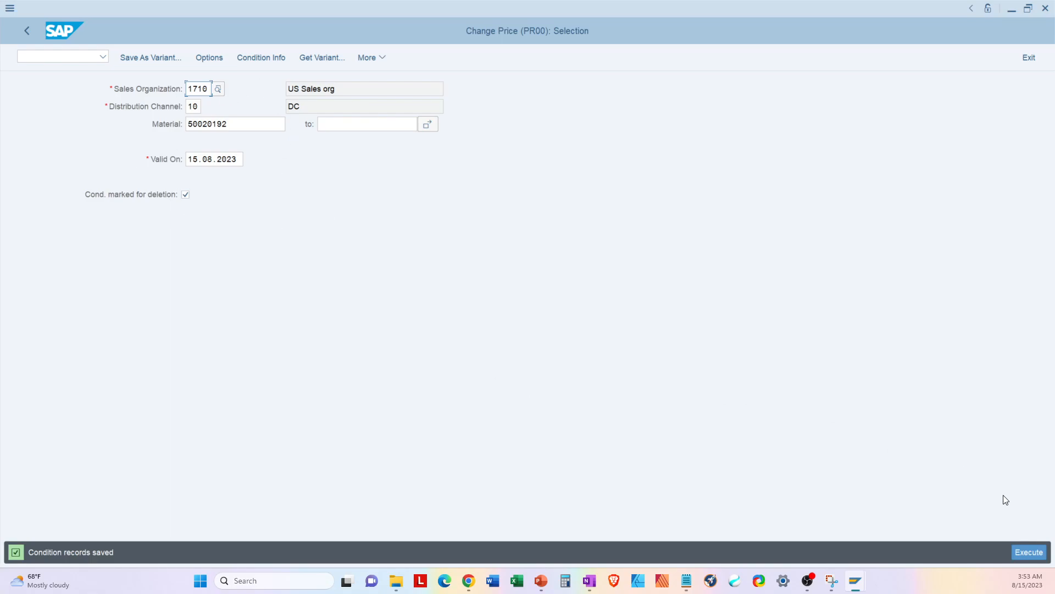
pyautogui.click(1029, 552)
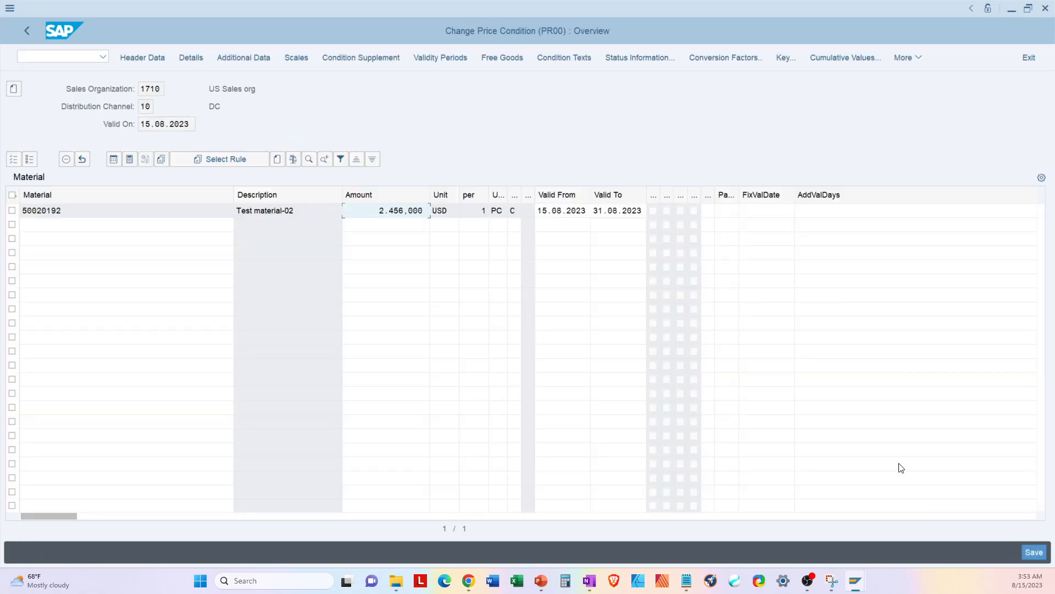
pyautogui.click(369, 211)
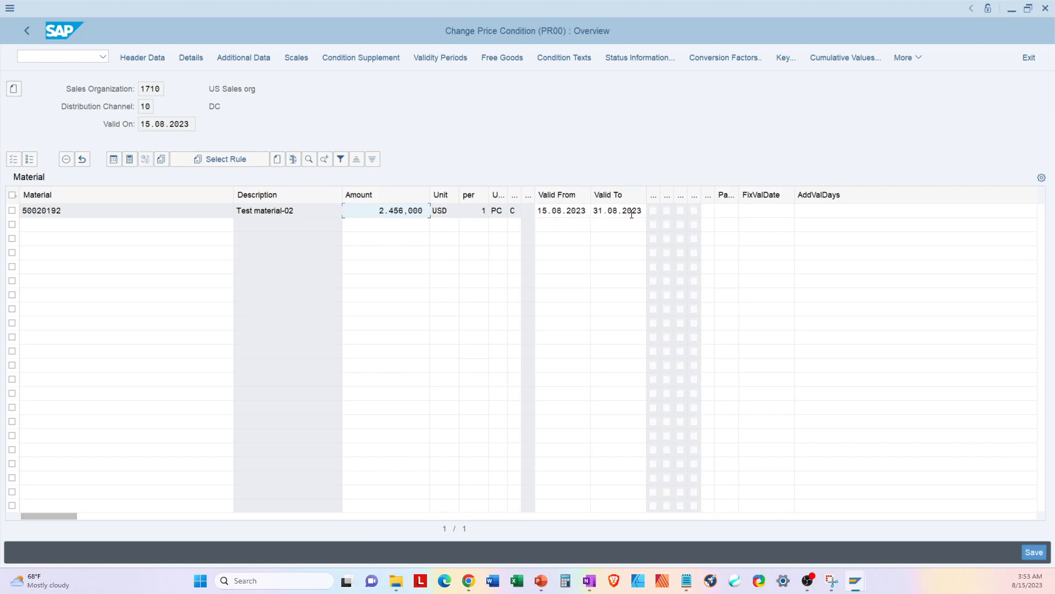
pyautogui.moveTo(610, 203)
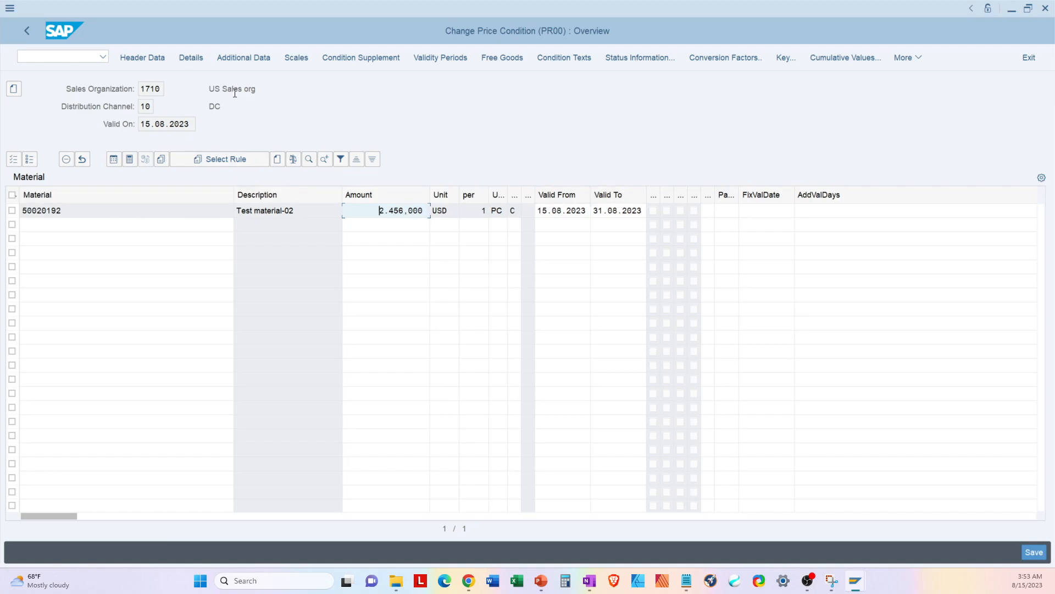
pyautogui.moveTo(244, 176)
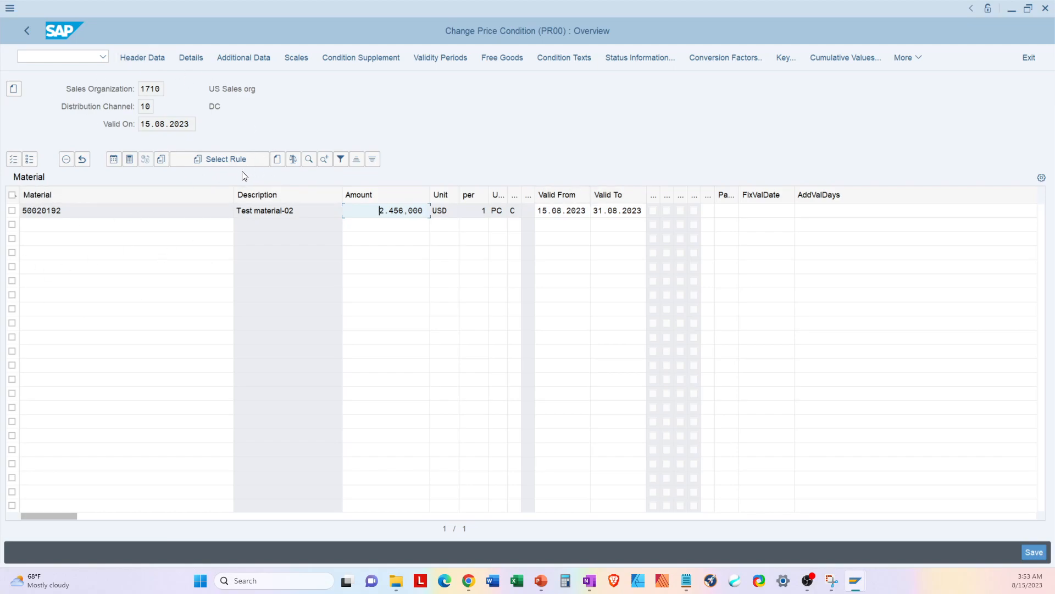